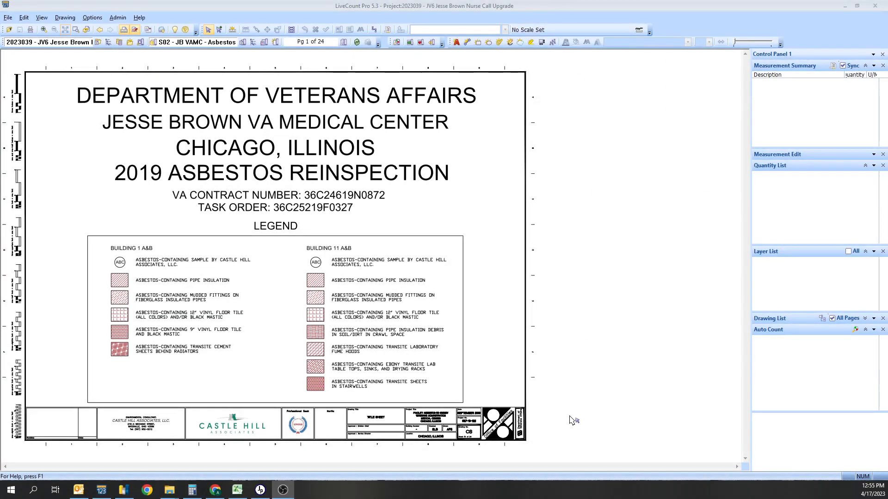
{"action": "mouse_move", "coordinate": [643, 447]}
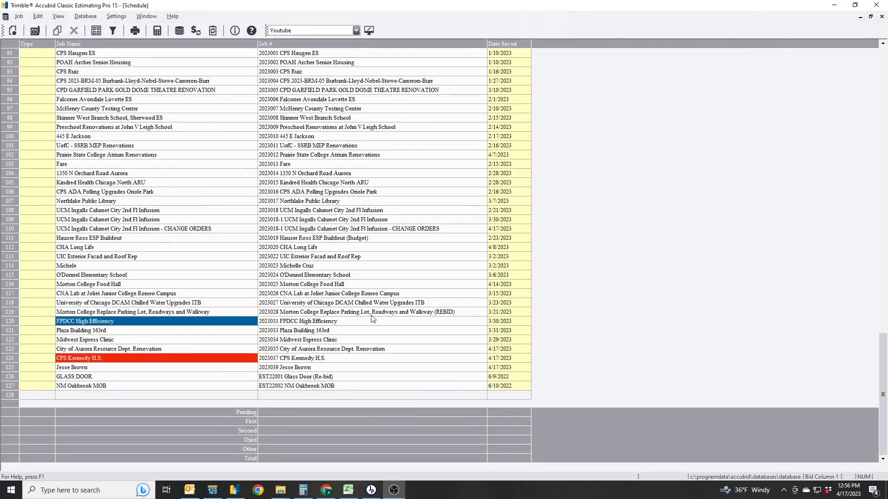
- Scroll to the top of the Job Schedule and open the 01_NEW BID1 template job
{"action": "left_click", "coordinate": [133, 312]}
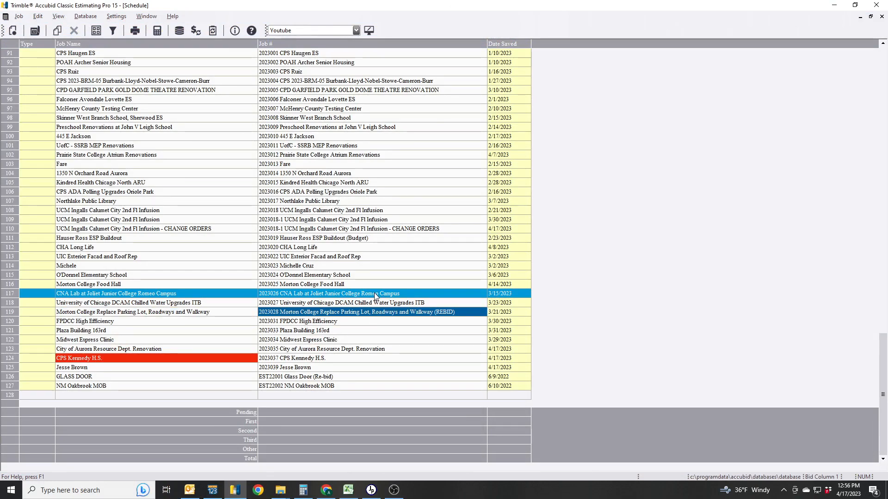
{"action": "scroll", "scroll_direction": "up", "scroll_amount": 3}
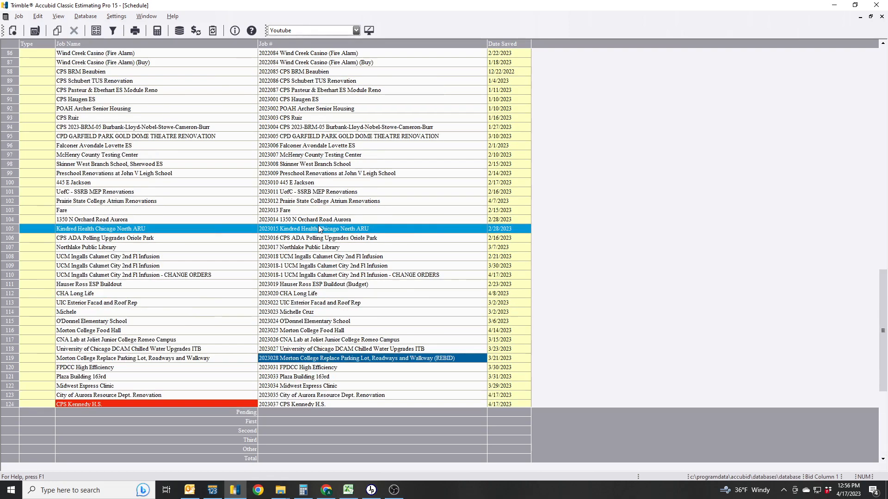
{"action": "scroll", "scroll_direction": "up", "scroll_amount": 3}
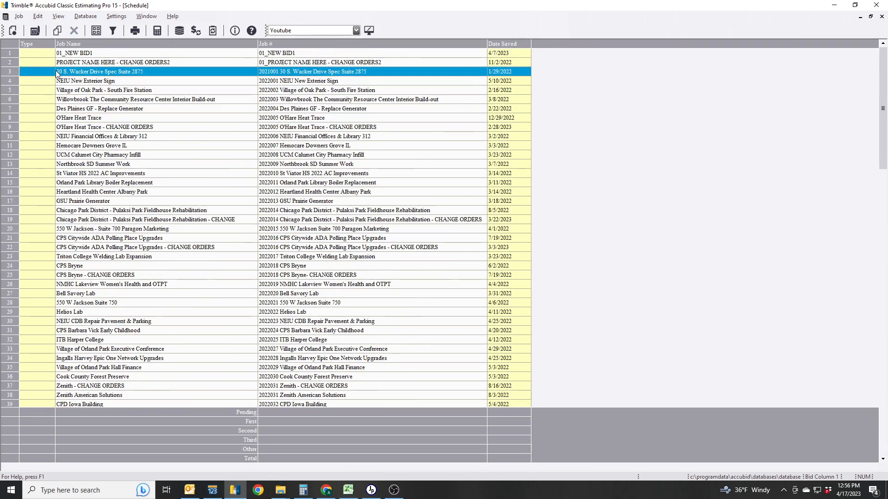
{"action": "left_click", "coordinate": [74, 53]}
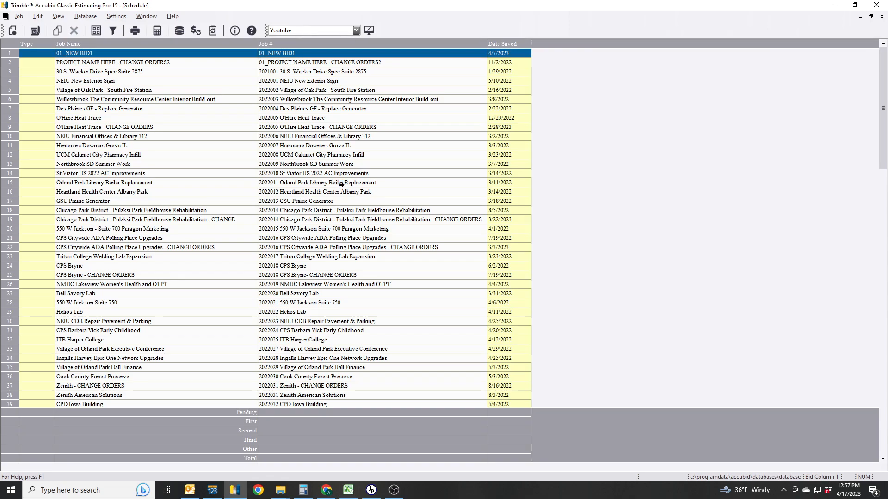
{"action": "double_click", "coordinate": [73, 53]}
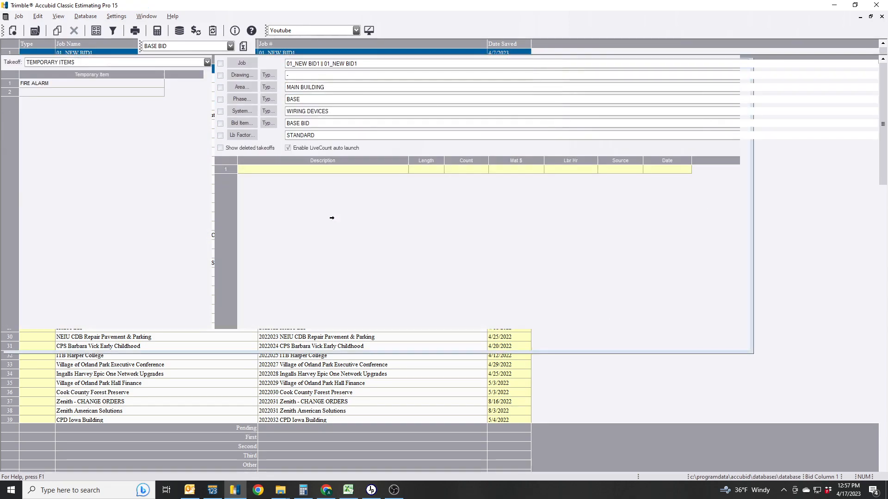
- Save the job as 2023038 Orland Park Village Hall Security Improvements, excluding all options
{"action": "left_click", "coordinate": [18, 16]}
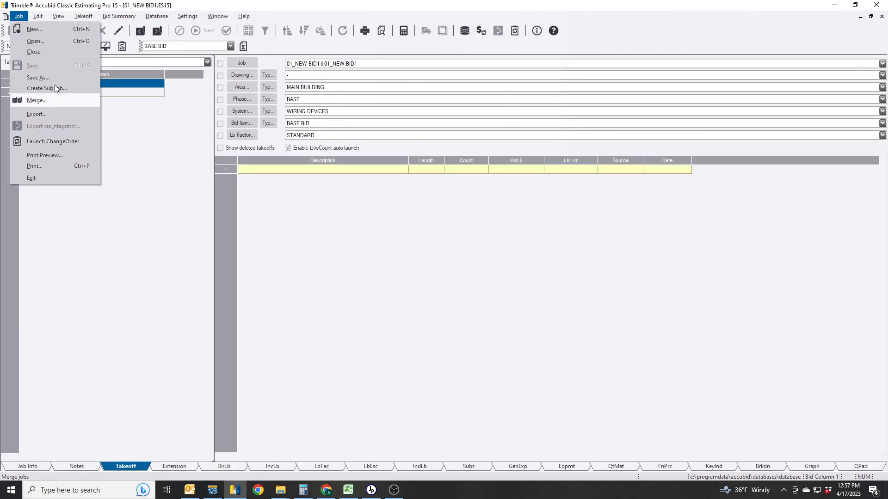
{"action": "left_click", "coordinate": [37, 77]}
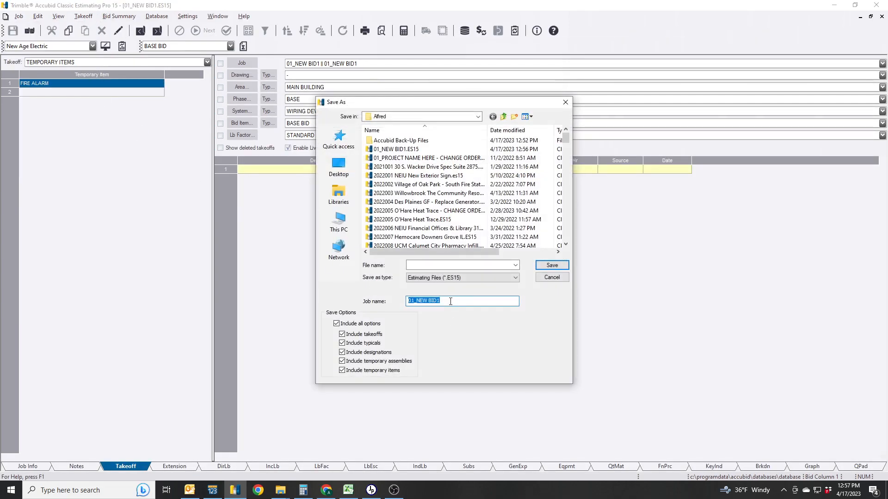
{"action": "type", "text": "Orland Park Village Hall Security Improvements"}
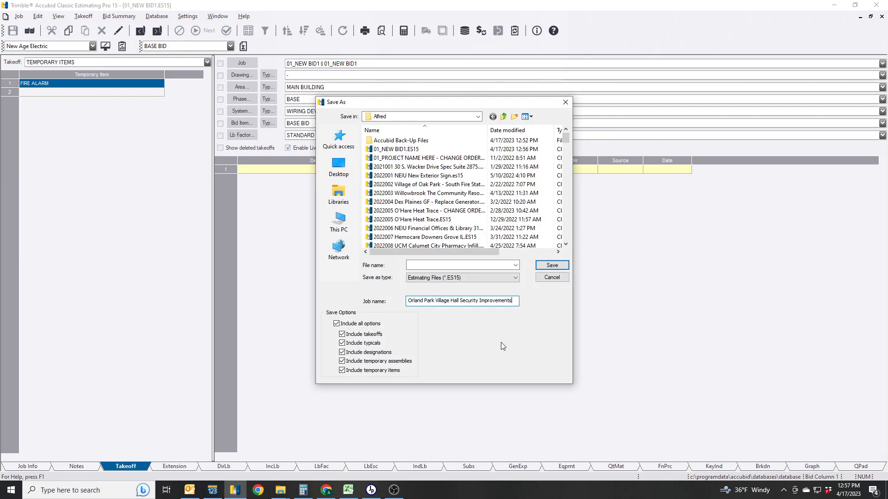
{"action": "left_click", "coordinate": [424, 300]}
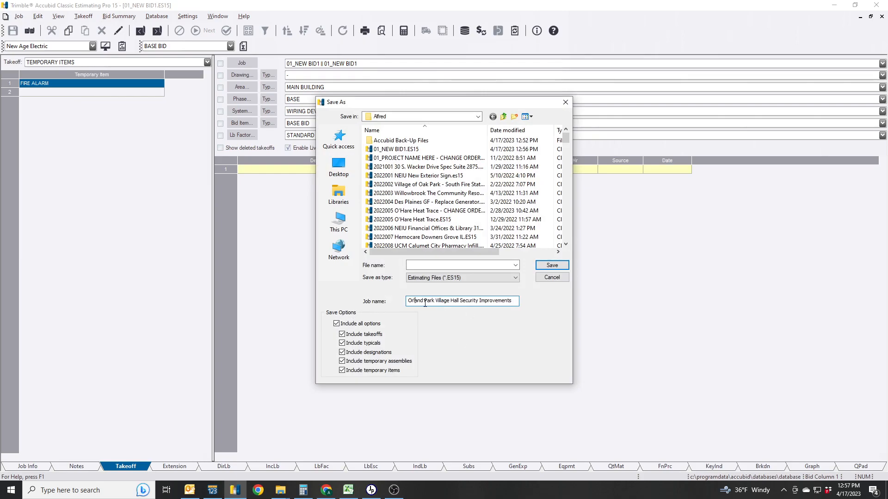
{"action": "mouse_move", "coordinate": [466, 333]}
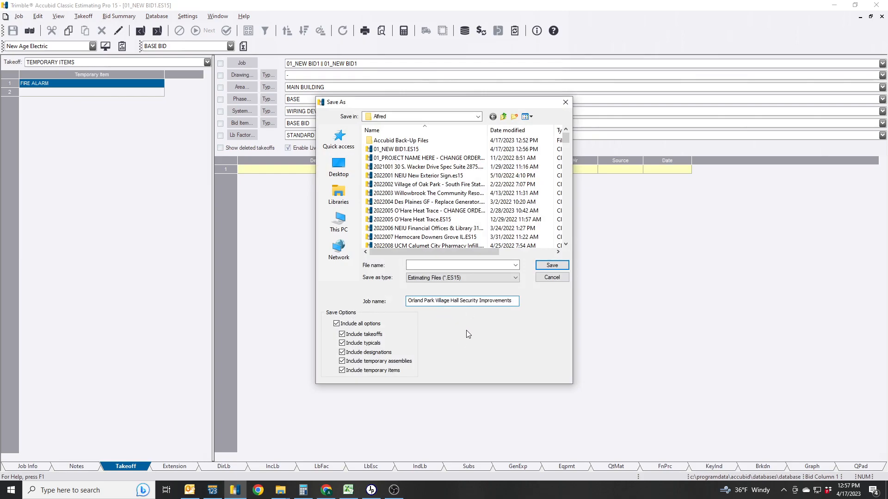
{"action": "mouse_move", "coordinate": [470, 335]}
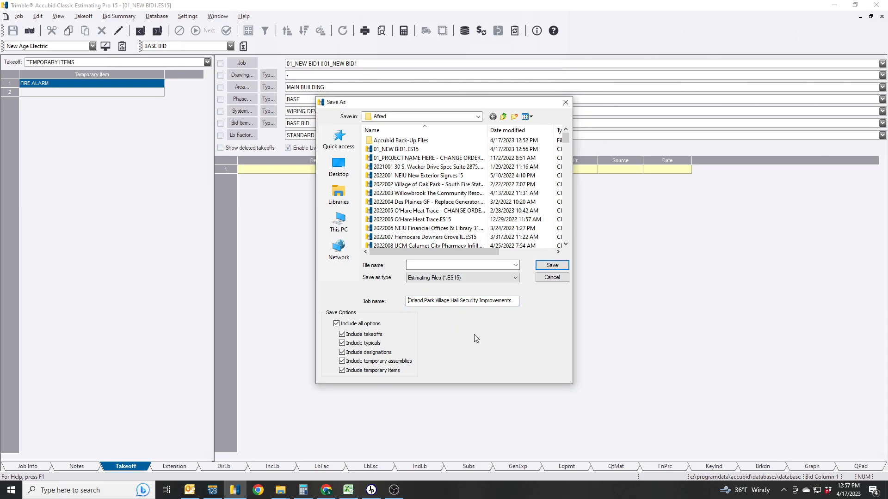
{"action": "type", "text": "202"}
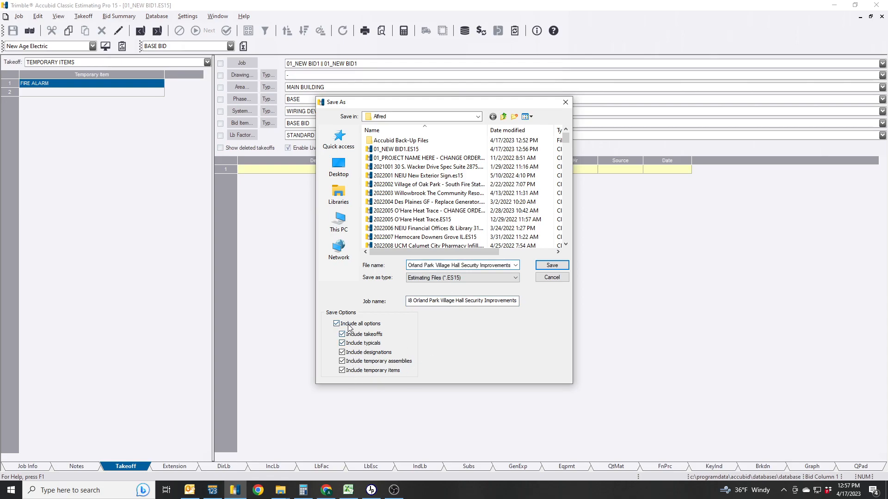
{"action": "left_click", "coordinate": [336, 323]}
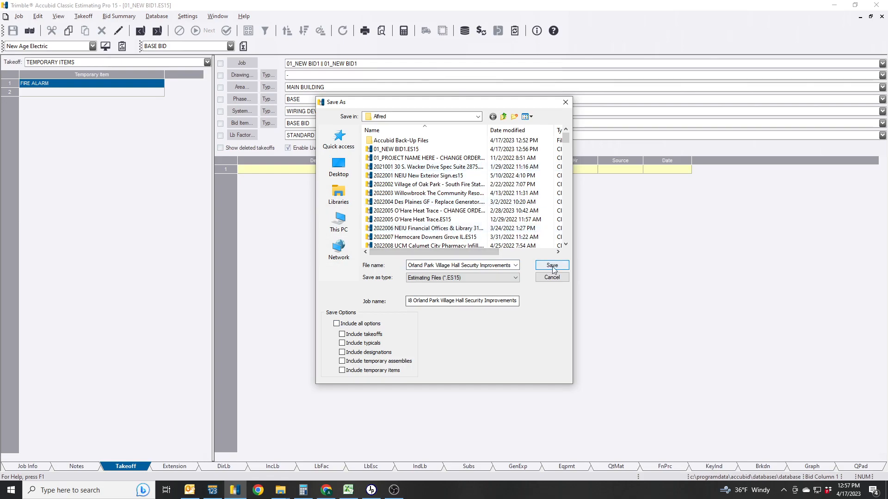
{"action": "left_click", "coordinate": [550, 266]}
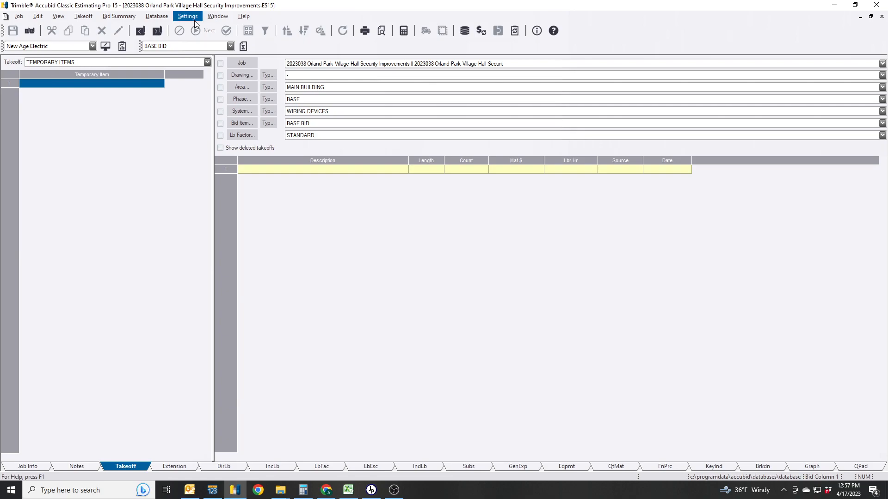
- Set the Takeoff option Job Measurement Device to LiveCount Desktop
{"action": "left_click", "coordinate": [188, 16]}
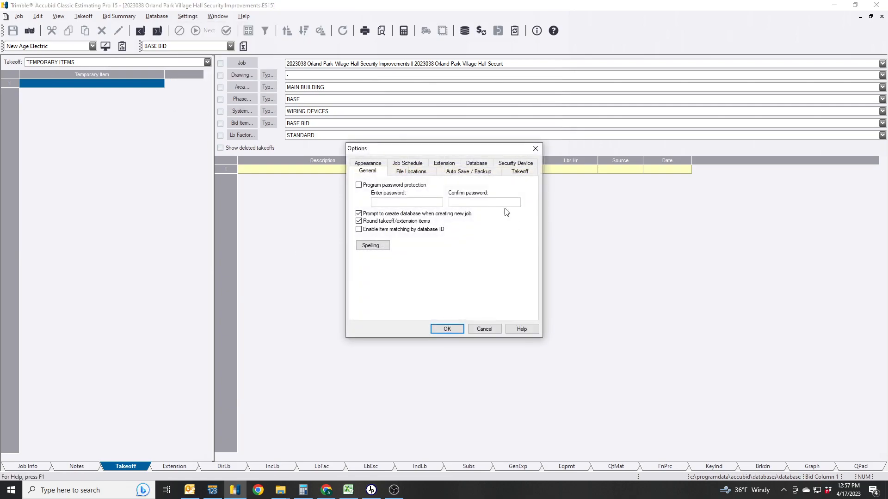
{"action": "left_click", "coordinate": [519, 171]}
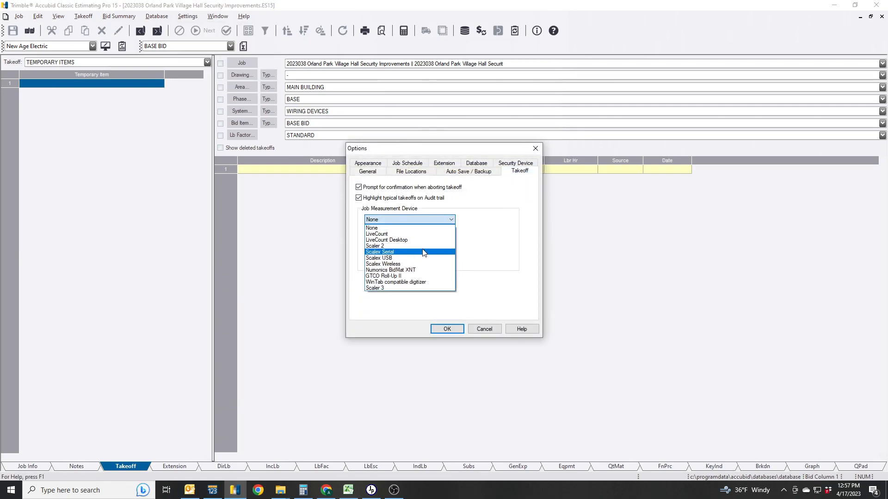
{"action": "left_click", "coordinate": [386, 239]}
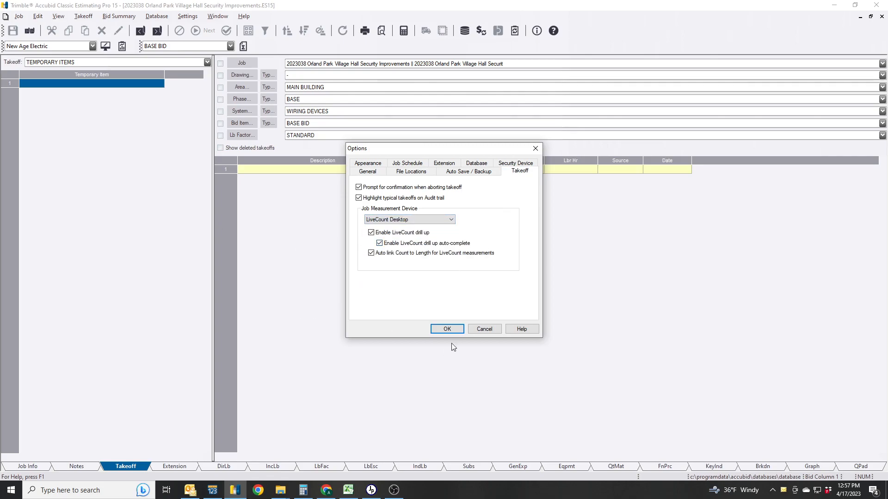
{"action": "left_click", "coordinate": [446, 329]}
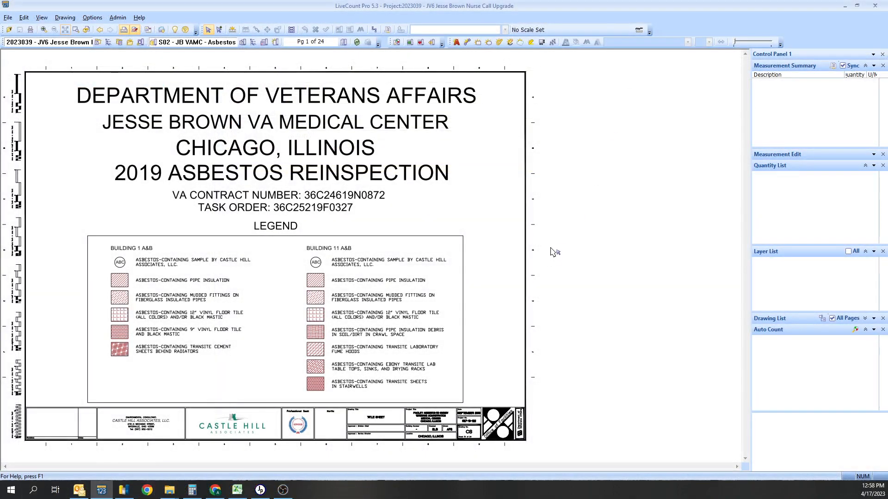
{"action": "mouse_move", "coordinate": [229, 232]}
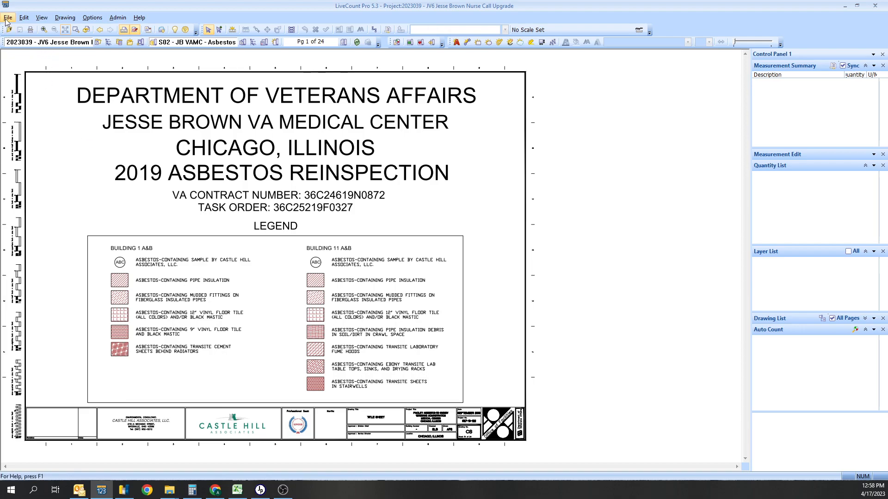
- Start a new project from LiveCount Pro's File menu
{"action": "left_click", "coordinate": [7, 17]}
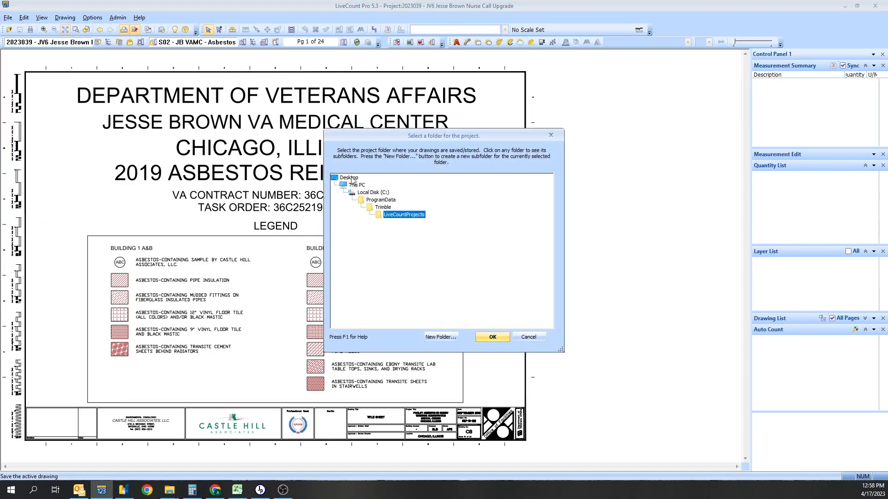
- Pick the 2023038 - Orland Park Village Hall Security Improvements bid folder as the project folder
{"action": "left_click", "coordinate": [349, 177]}
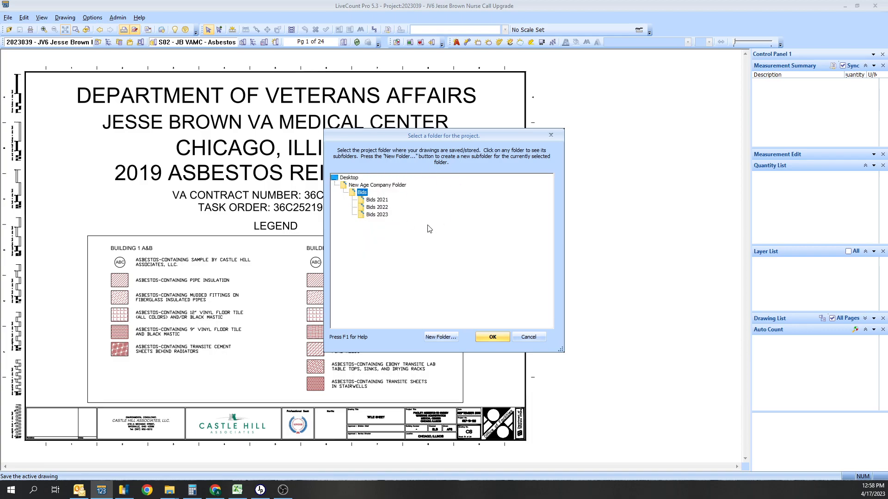
{"action": "mouse_move", "coordinate": [382, 236]}
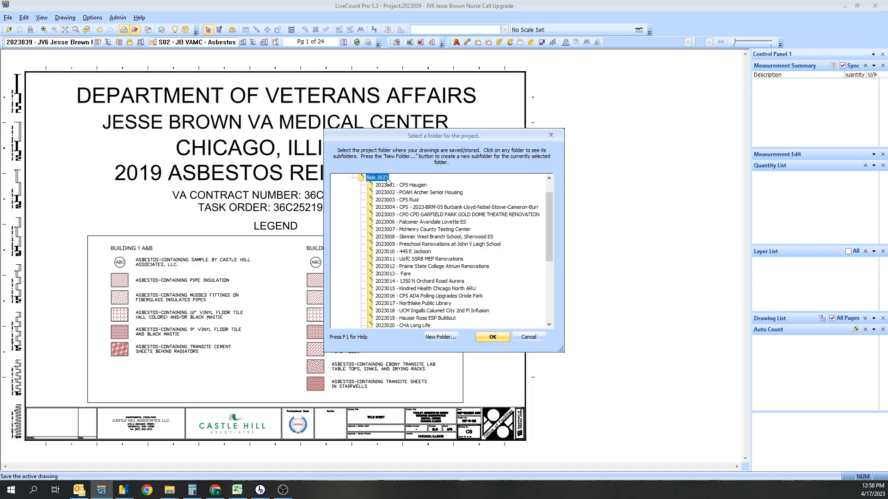
{"action": "scroll", "scroll_direction": "down", "scroll_amount": 3}
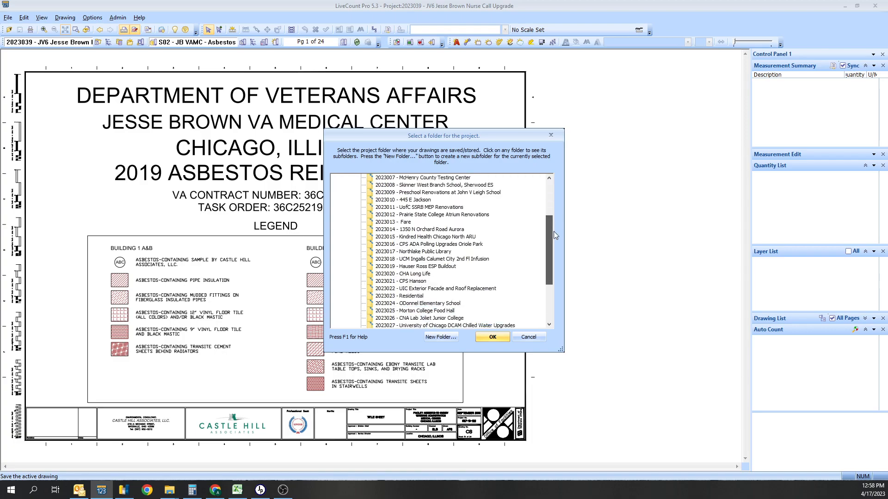
{"action": "scroll", "scroll_direction": "down", "scroll_amount": 3}
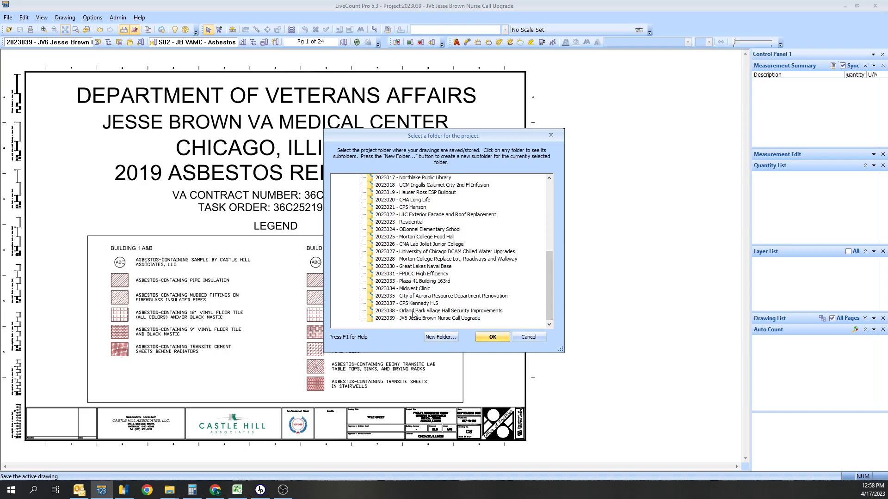
{"action": "left_click", "coordinate": [429, 310]}
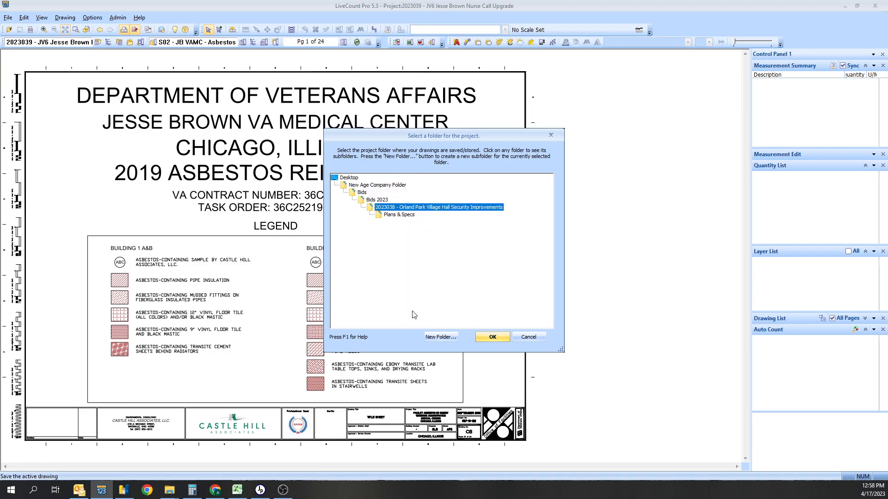
{"action": "mouse_move", "coordinate": [383, 220]}
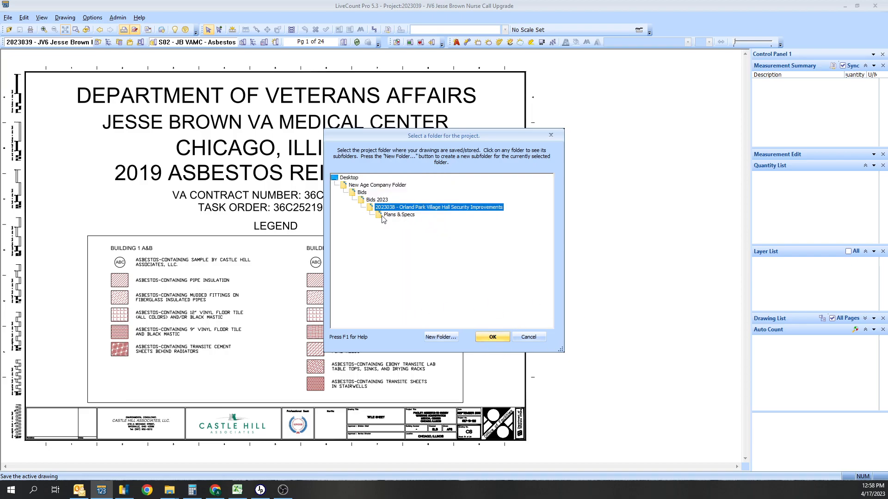
{"action": "mouse_move", "coordinate": [470, 213]}
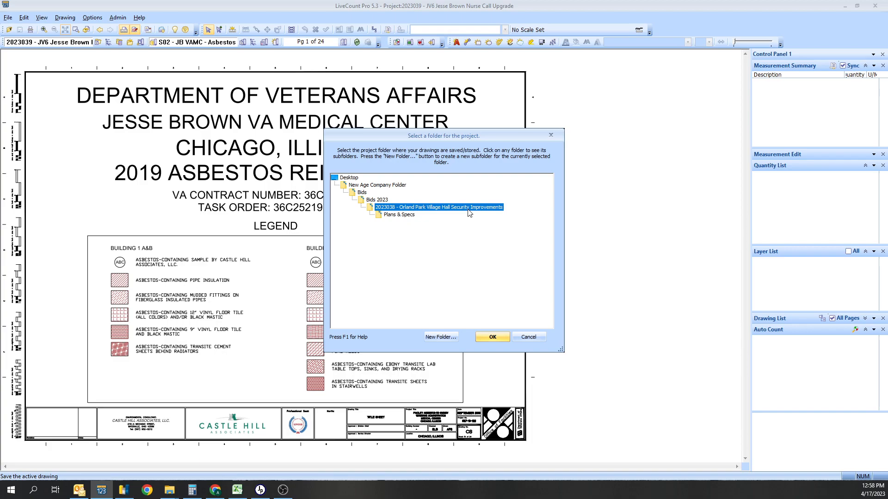
{"action": "mouse_move", "coordinate": [447, 211]}
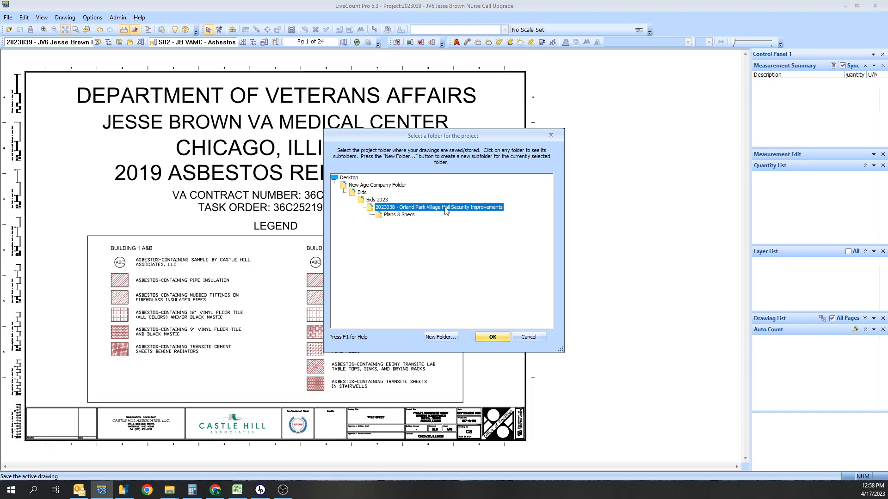
{"action": "mouse_move", "coordinate": [465, 217]}
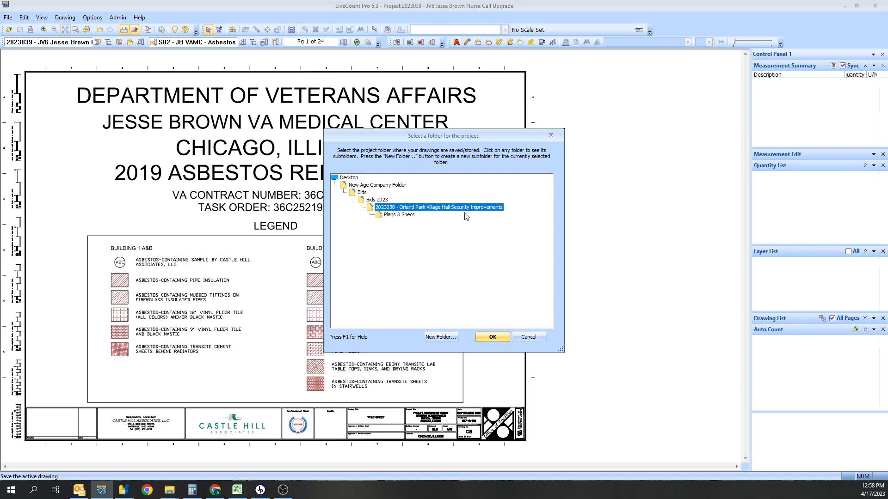
{"action": "left_click", "coordinate": [398, 215]}
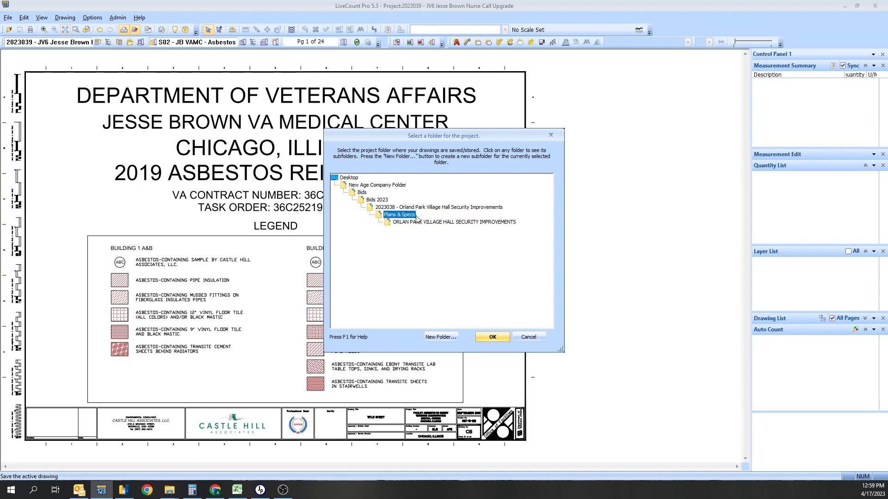
{"action": "left_click", "coordinate": [439, 207]}
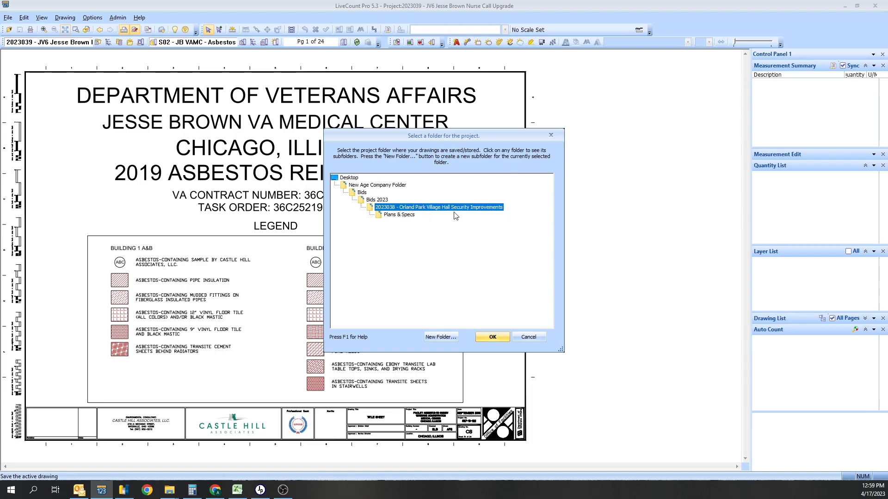
{"action": "mouse_move", "coordinate": [451, 219]}
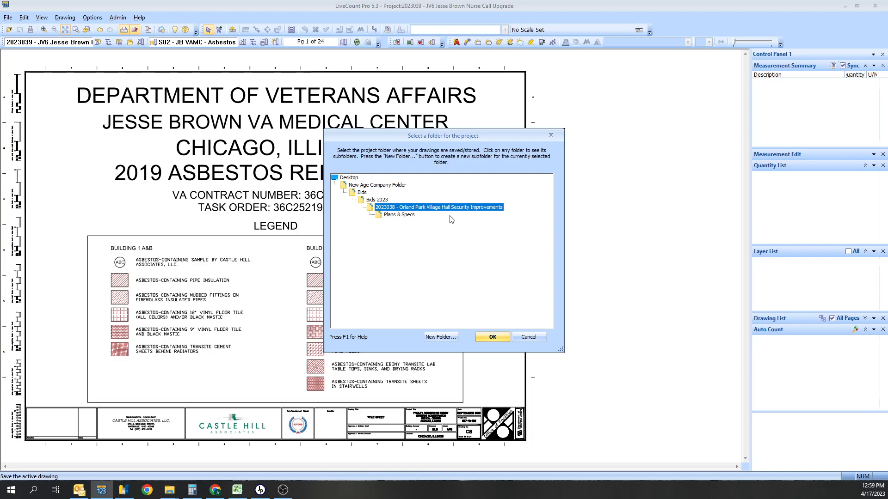
{"action": "left_click", "coordinate": [491, 337]}
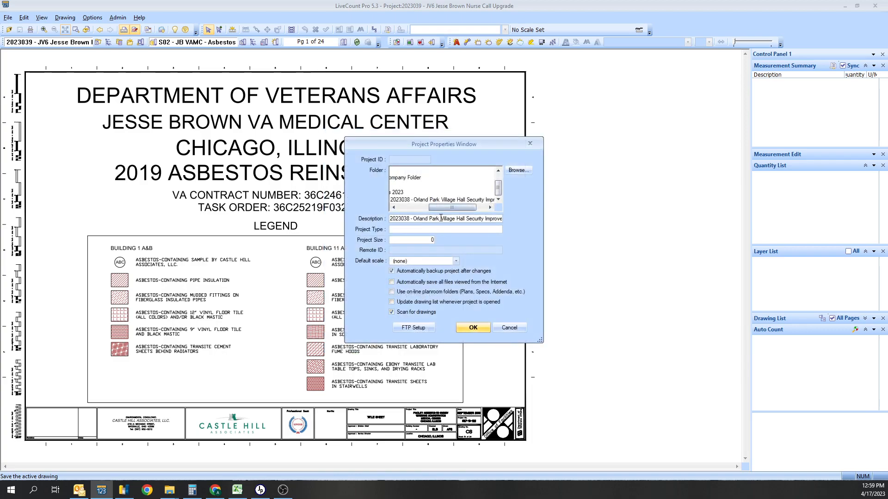
- Accept the project properties with Scan for drawings checked to create the project
{"action": "left_click", "coordinate": [394, 207]}
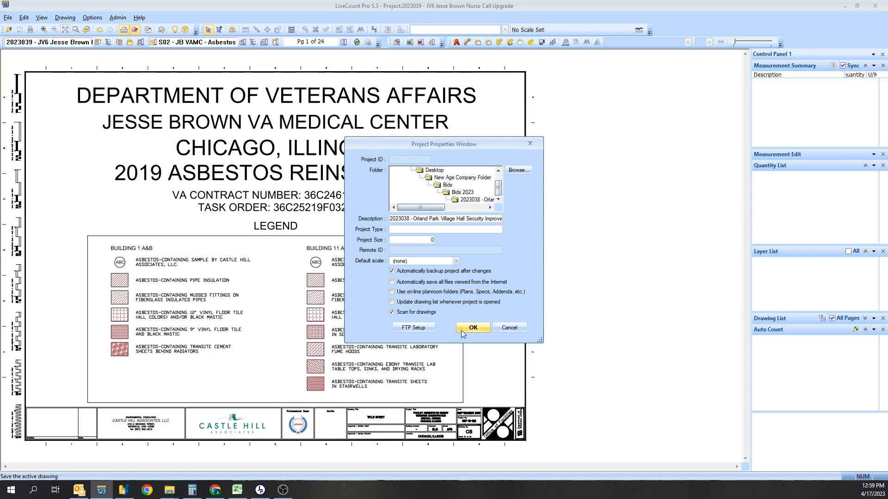
{"action": "mouse_move", "coordinate": [456, 272]}
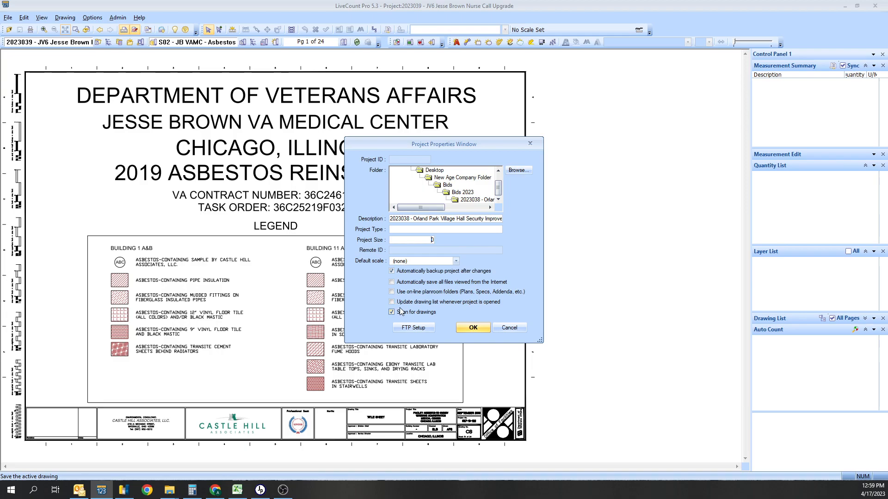
{"action": "left_click", "coordinate": [472, 328]}
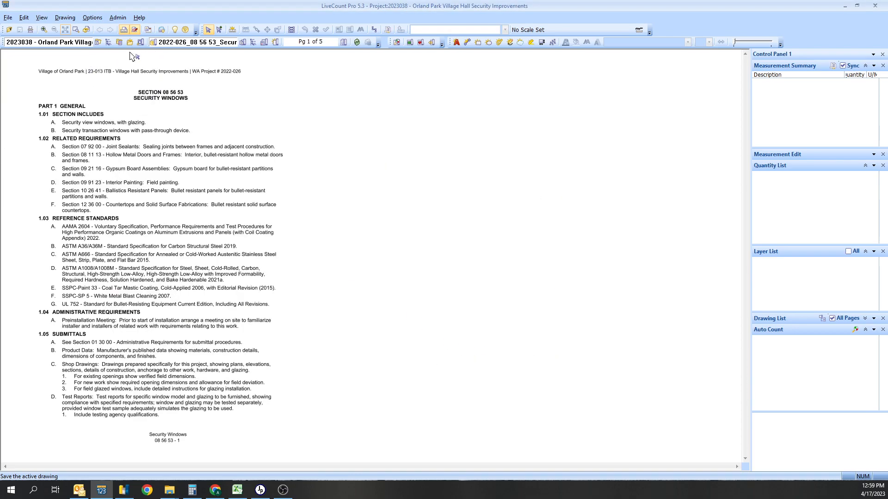
- Choose Exhibit A - Project Plans from the Drawing List dropdown
{"action": "left_click", "coordinate": [242, 41]}
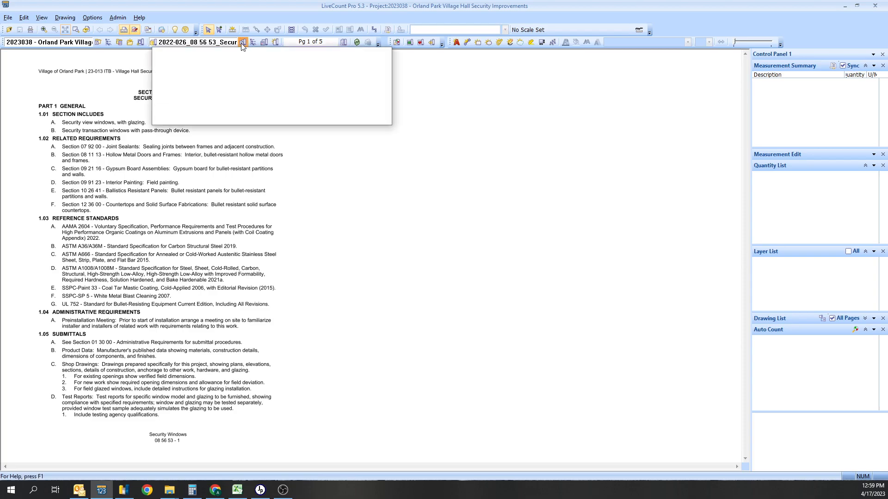
{"action": "left_click", "coordinate": [243, 42]}
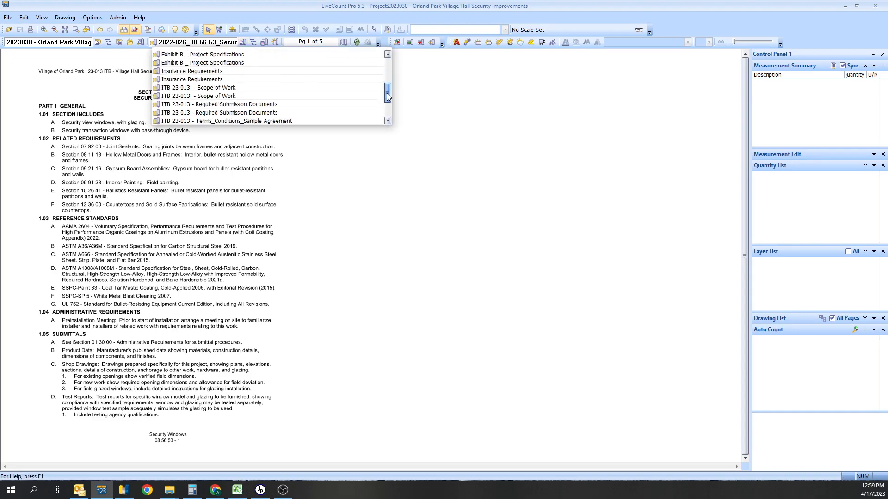
{"action": "left_click", "coordinate": [200, 88]}
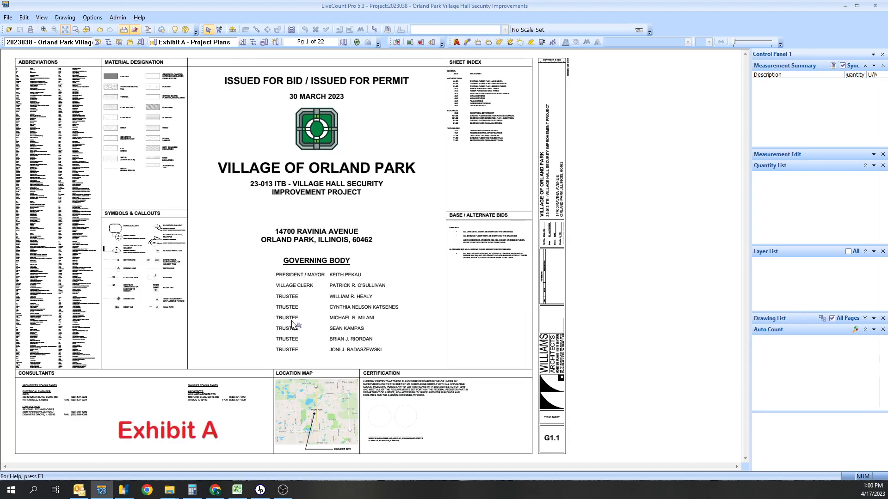
{"action": "mouse_move", "coordinate": [141, 205]}
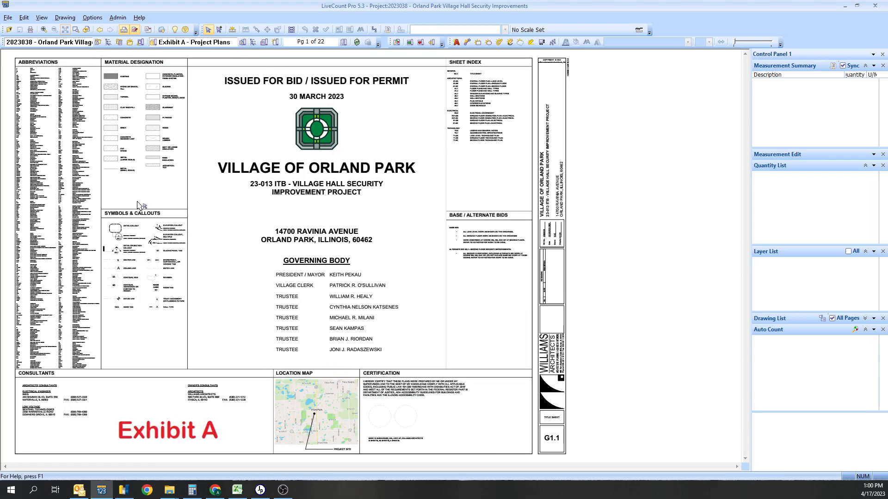
{"action": "mouse_move", "coordinate": [300, 127]}
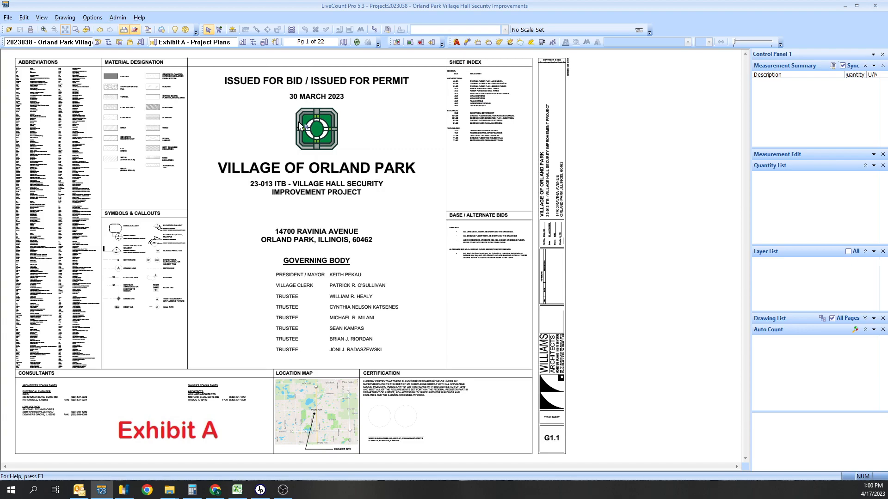
{"action": "mouse_move", "coordinate": [98, 42]}
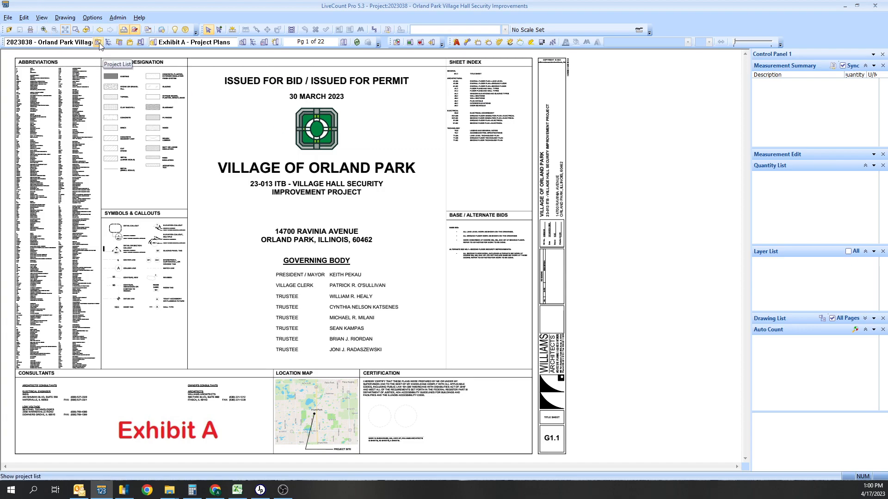
{"action": "left_click", "coordinate": [99, 42]}
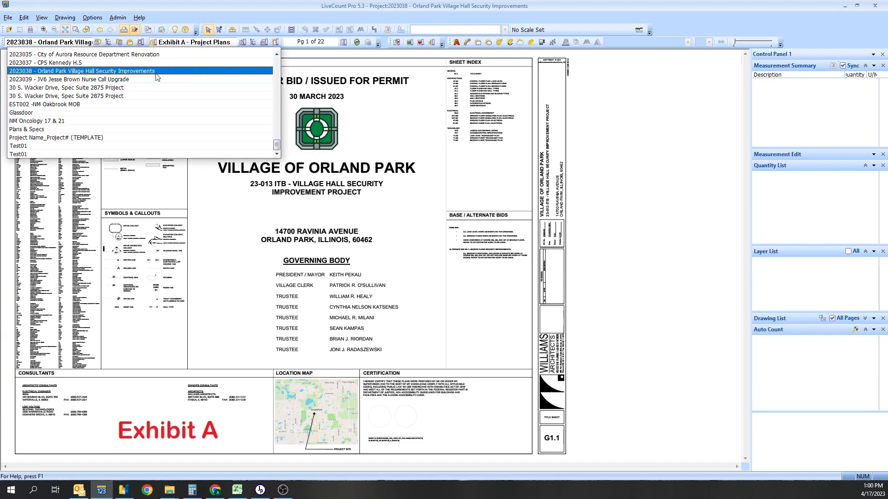
{"action": "mouse_move", "coordinate": [100, 42]}
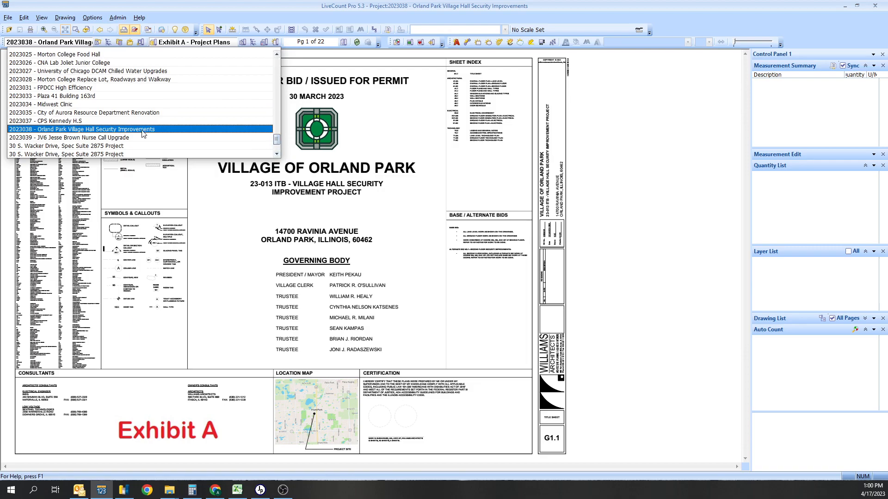
{"action": "mouse_move", "coordinate": [27, 131]}
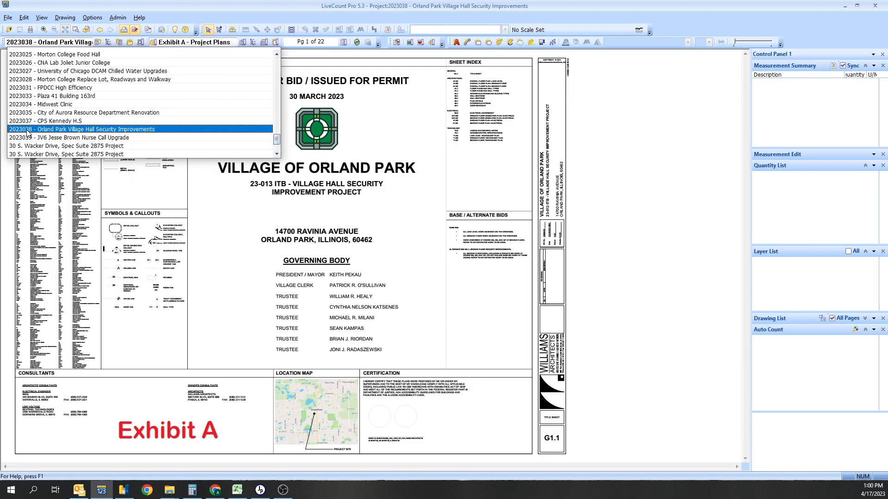
{"action": "mouse_move", "coordinate": [74, 91]}
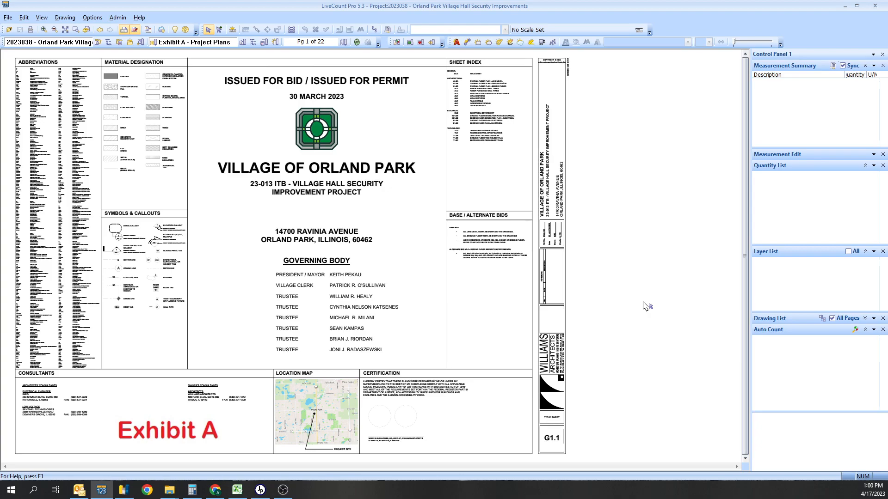
{"action": "mouse_move", "coordinate": [209, 176]}
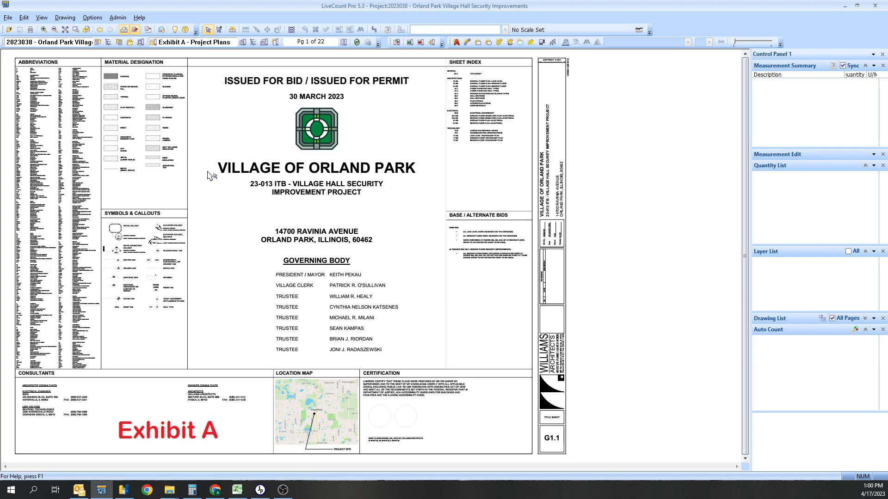
{"action": "mouse_move", "coordinate": [226, 182]}
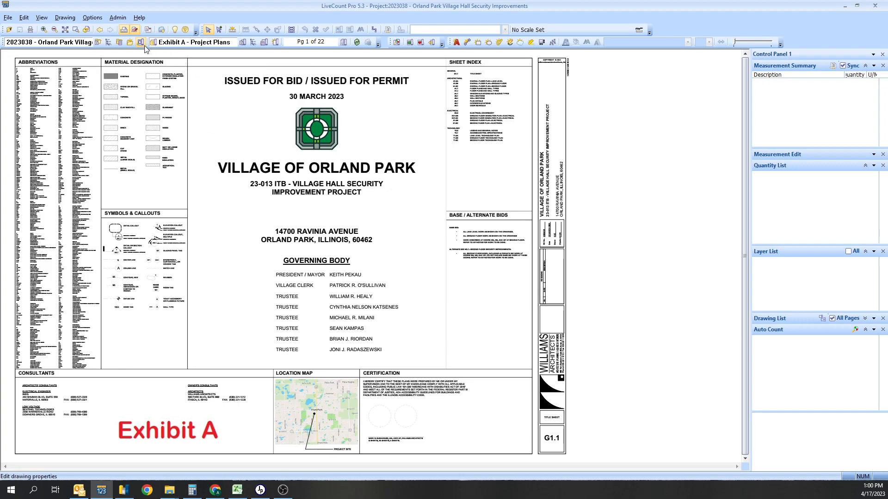
{"action": "left_click", "coordinate": [139, 43]}
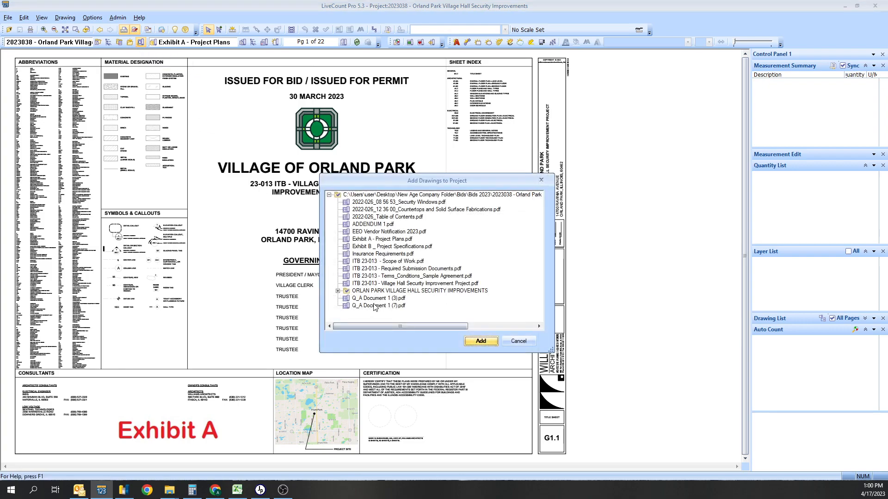
{"action": "mouse_move", "coordinate": [352, 317]}
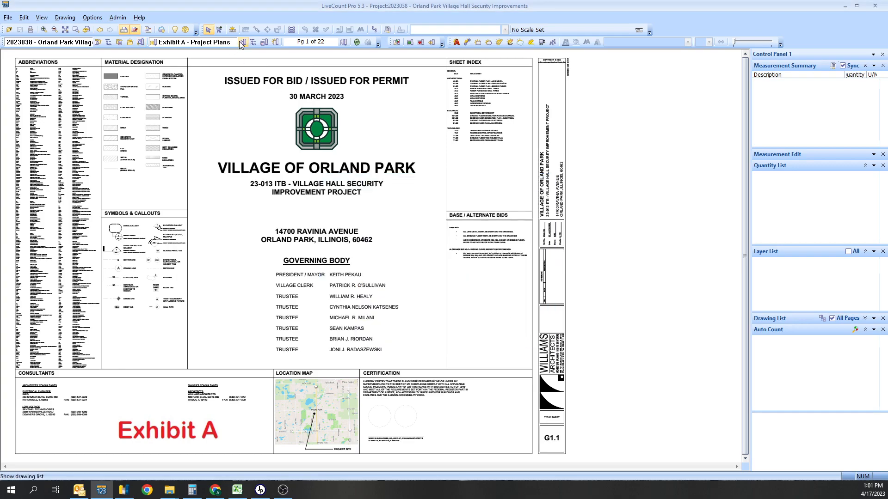
{"action": "left_click", "coordinate": [242, 42]}
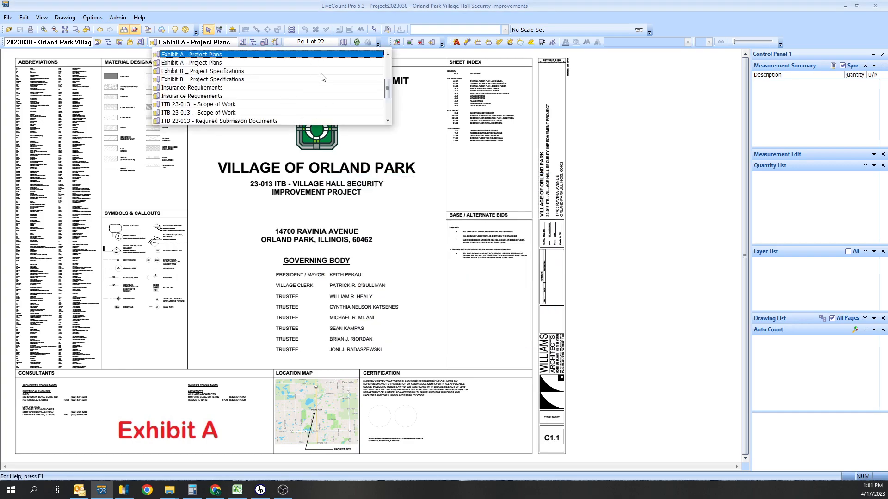
{"action": "scroll", "scroll_direction": "down", "scroll_amount": 3}
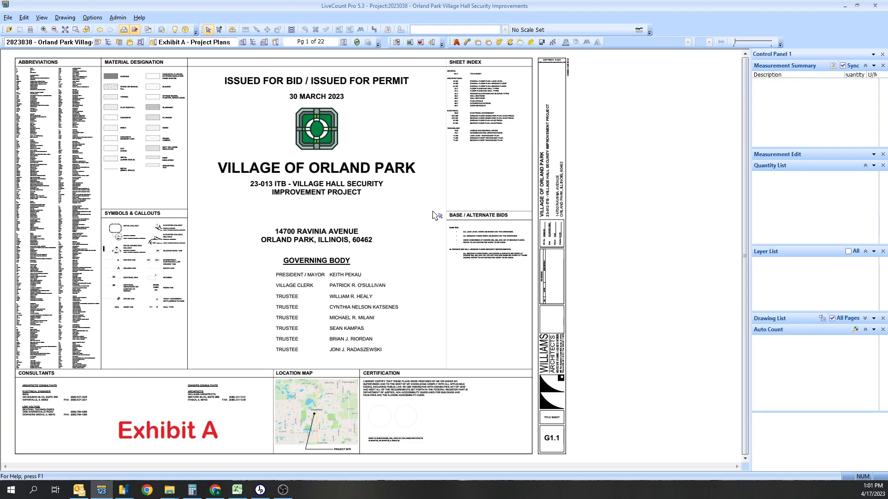
{"action": "mouse_move", "coordinate": [447, 209]}
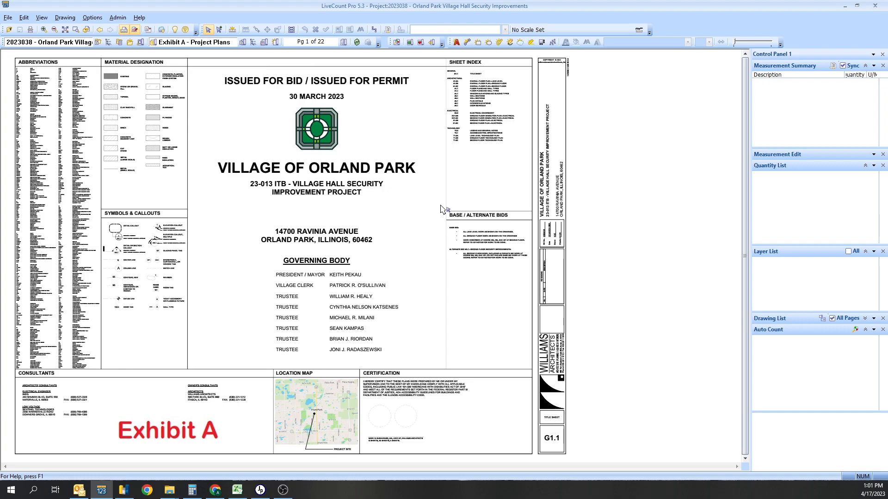